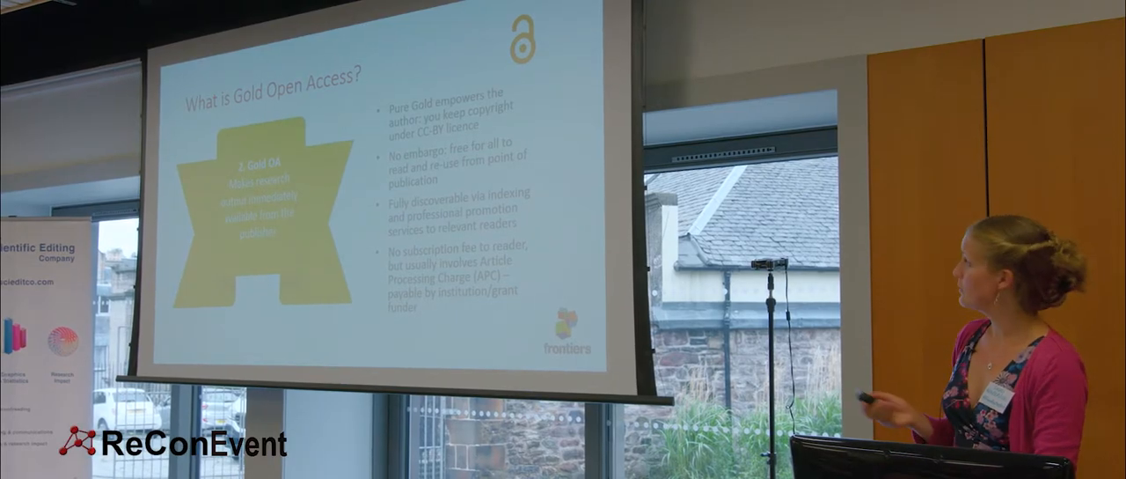
key(Right)
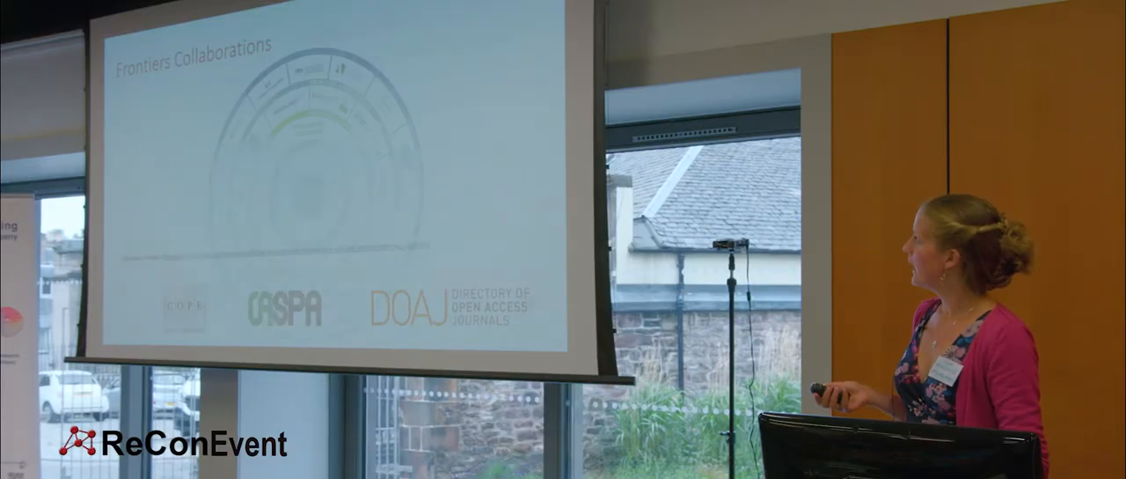
click(852, 390)
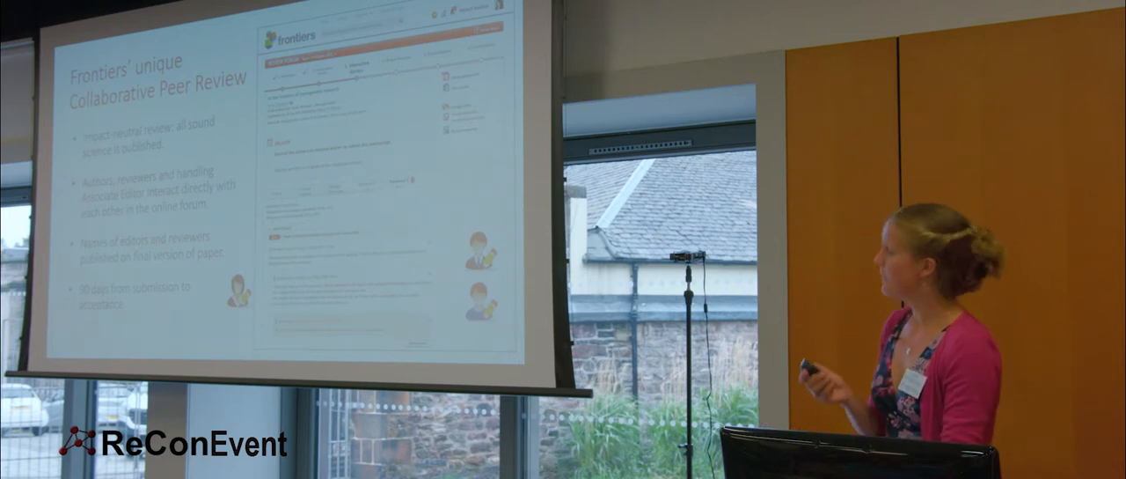
key(right)
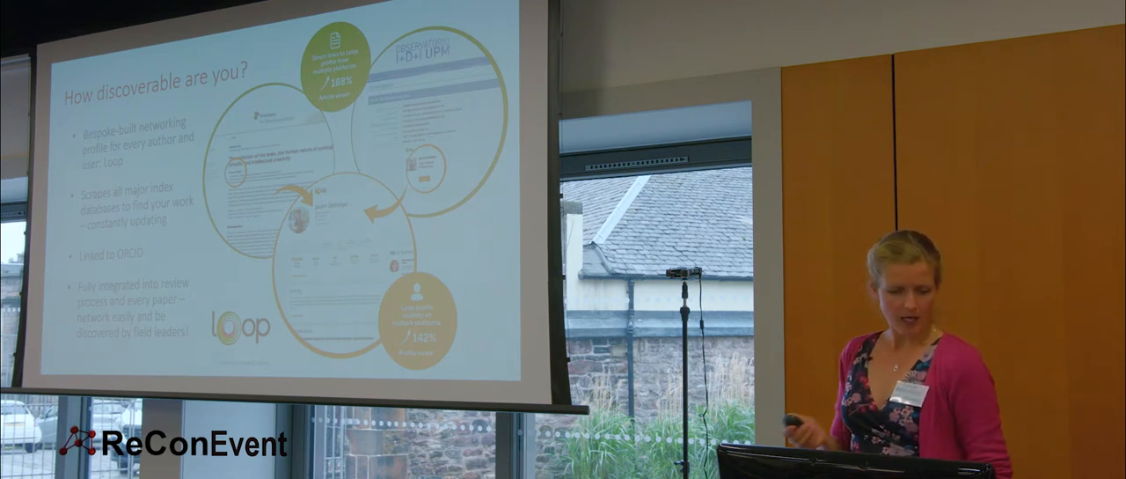
key(Right)
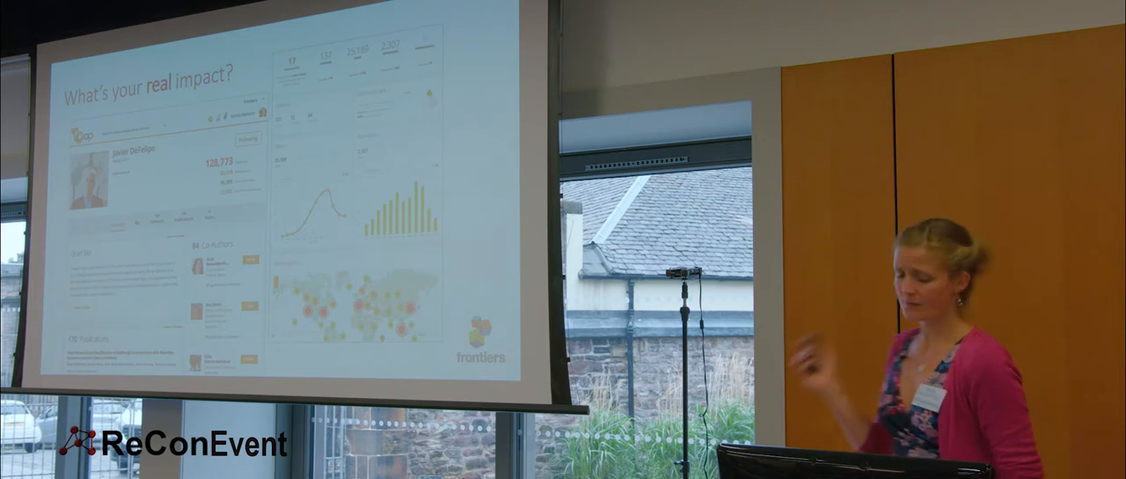